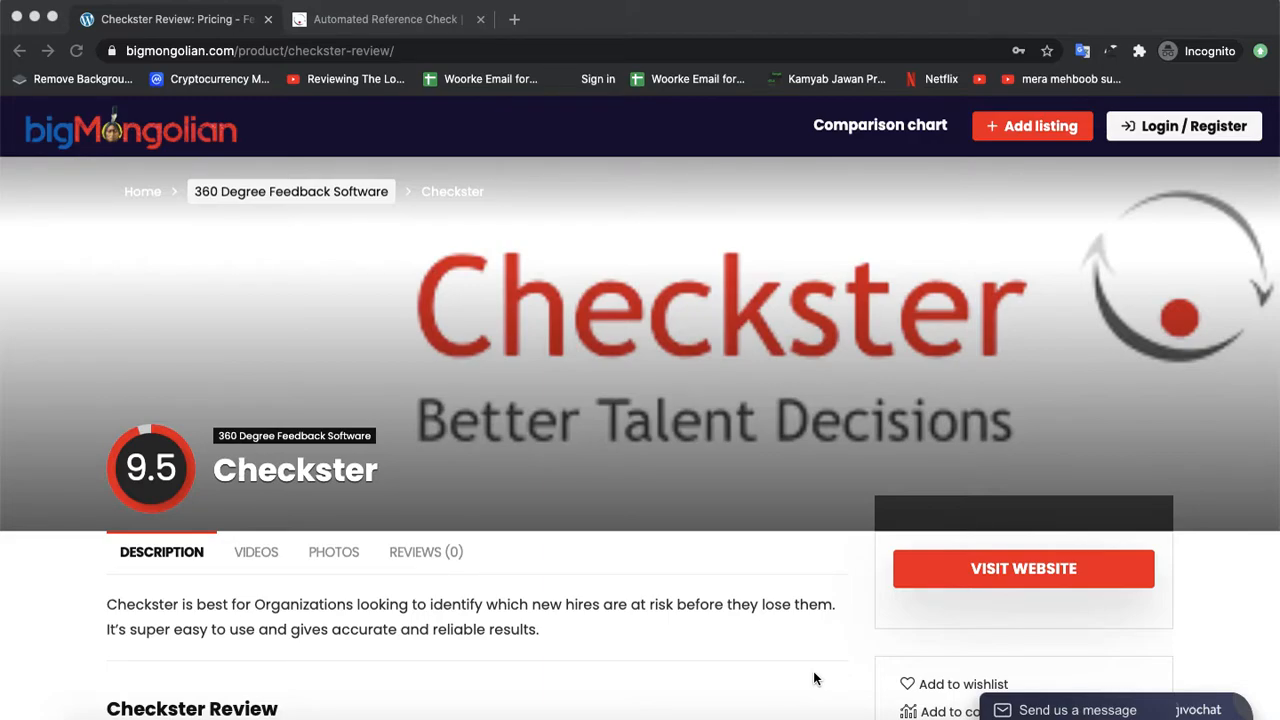
# Step: Scroll past the review summary to the contents outline and the free-version/free-trial Pricing note
pyautogui.scroll(-3)
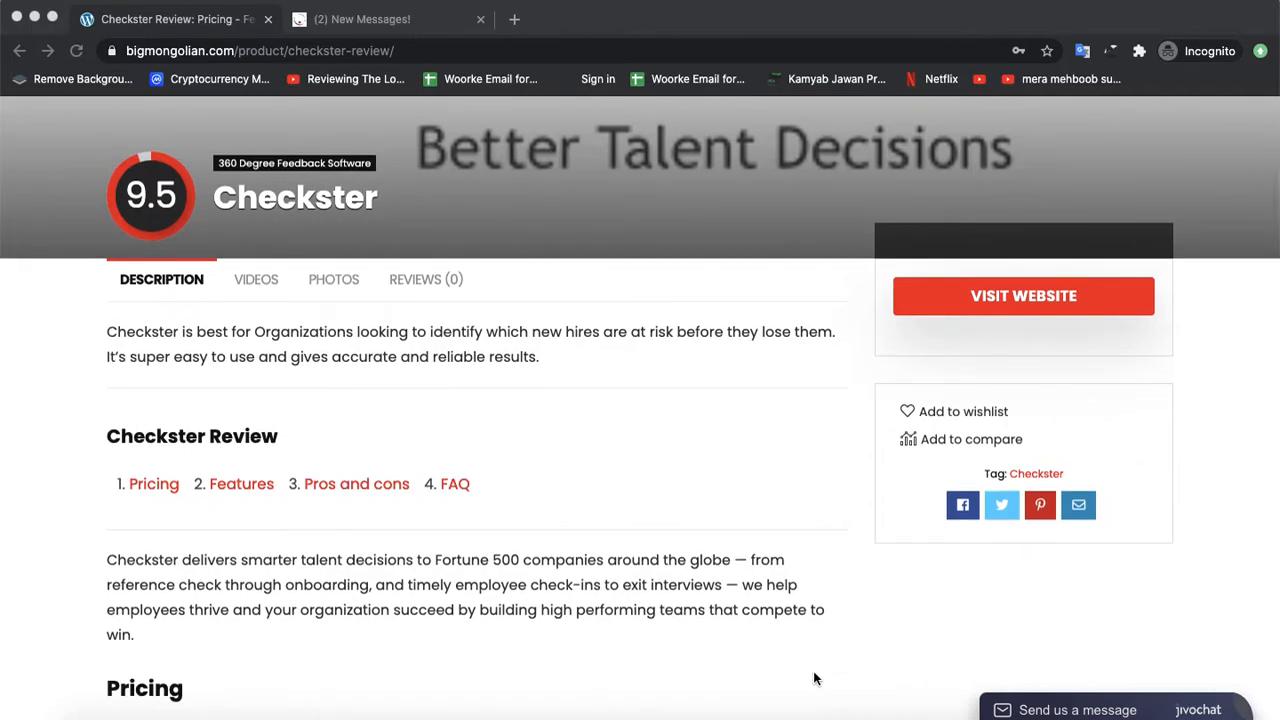
pyautogui.scroll(-3)
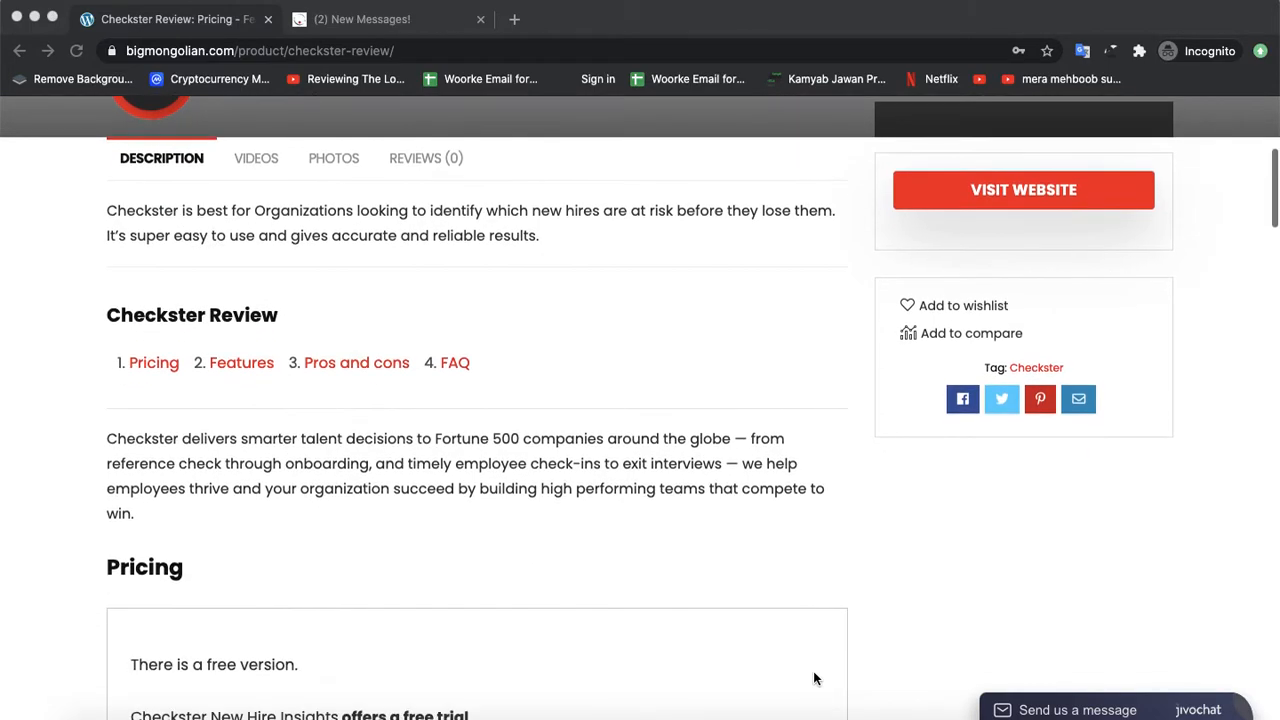
pyautogui.scroll(-3)
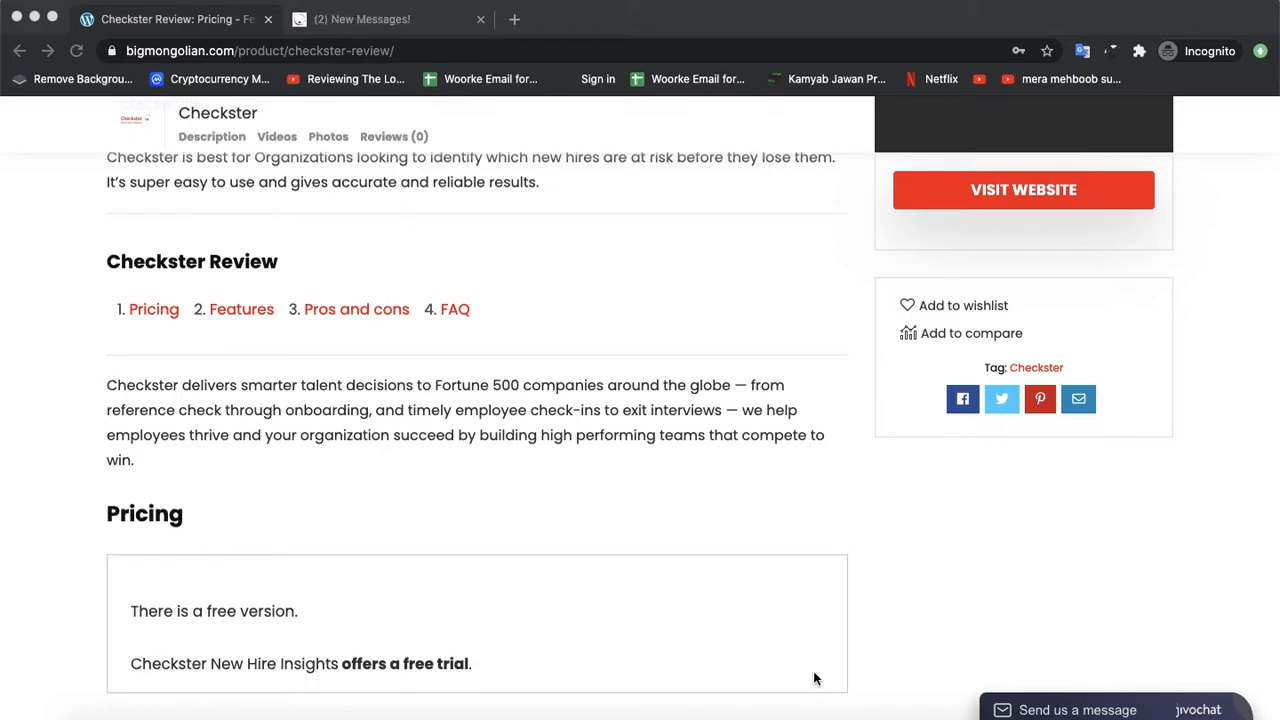
pyautogui.moveTo(344, 4)
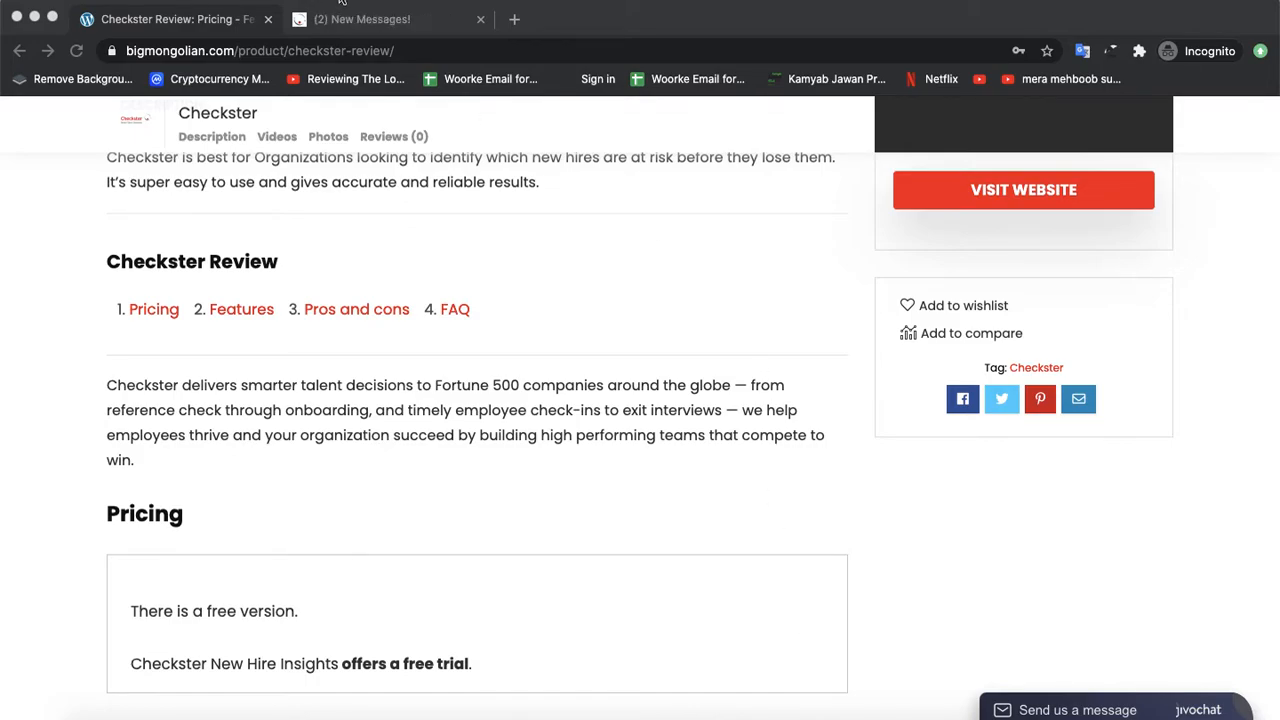
# Step: Switch to the checkster.com tab and scroll the homepage down to the newsletter signup and footer contact details
pyautogui.click(1024, 190)
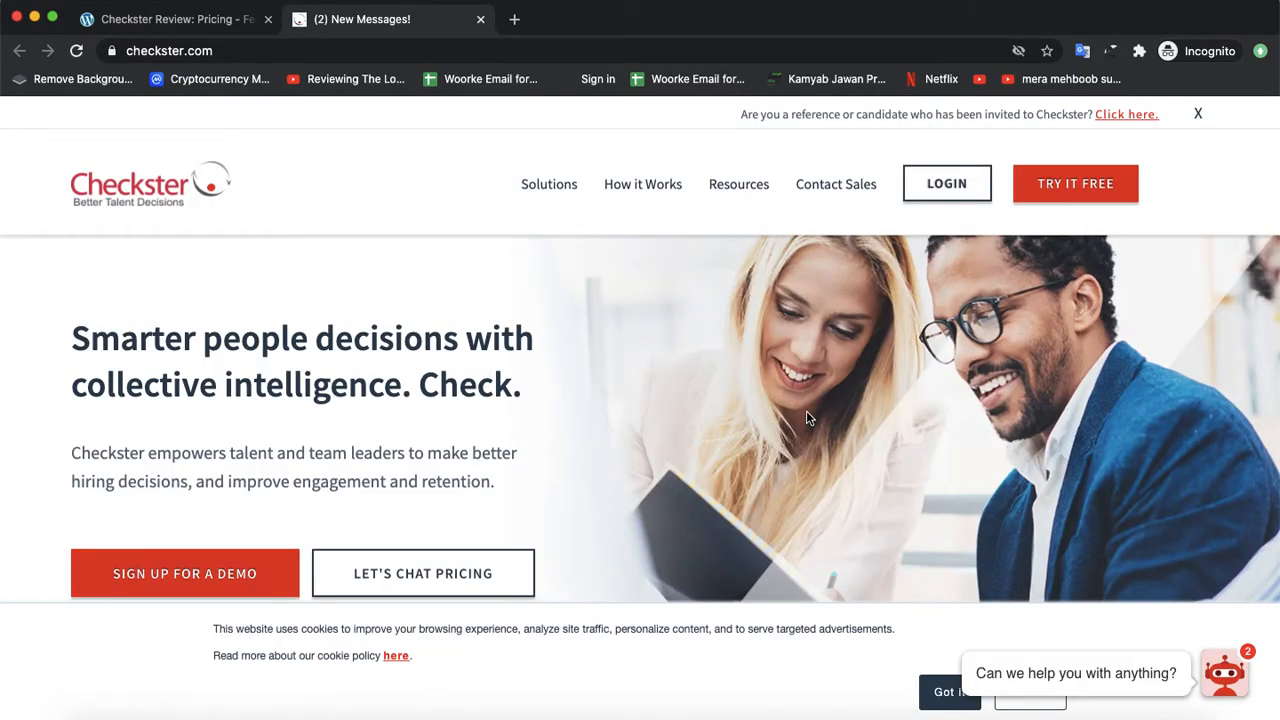
pyautogui.scroll(-3)
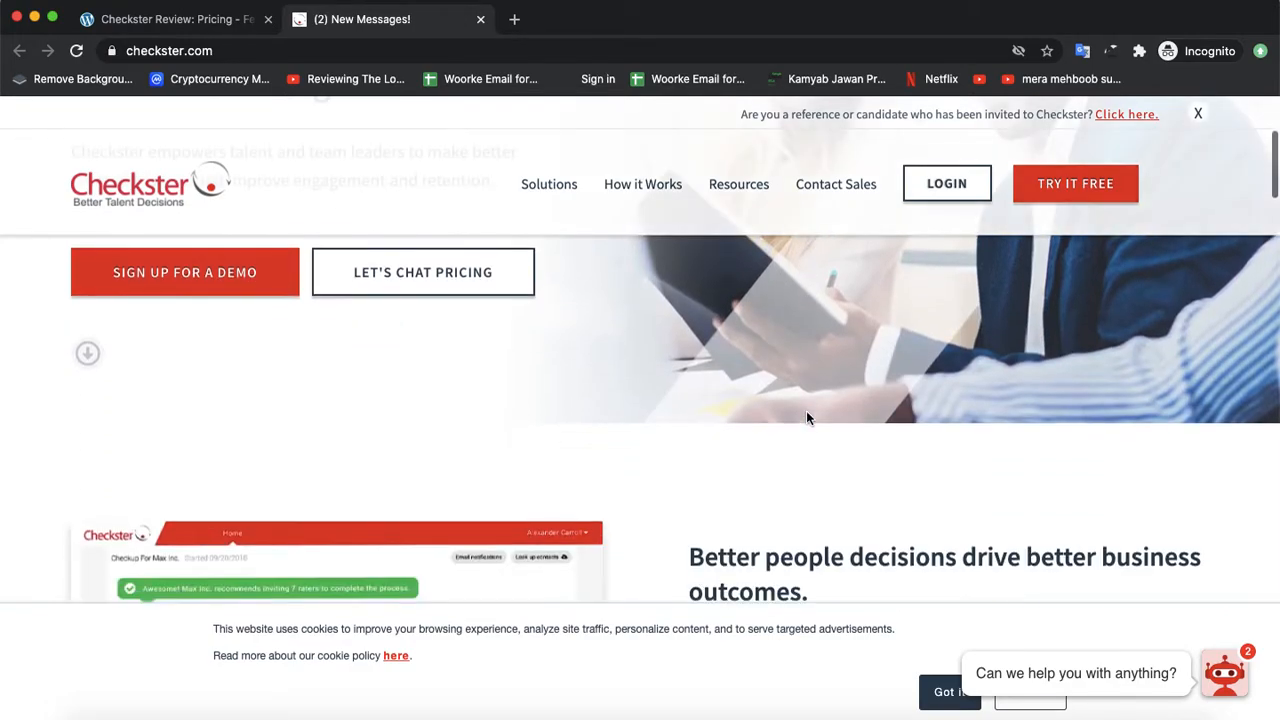
pyautogui.scroll(-3)
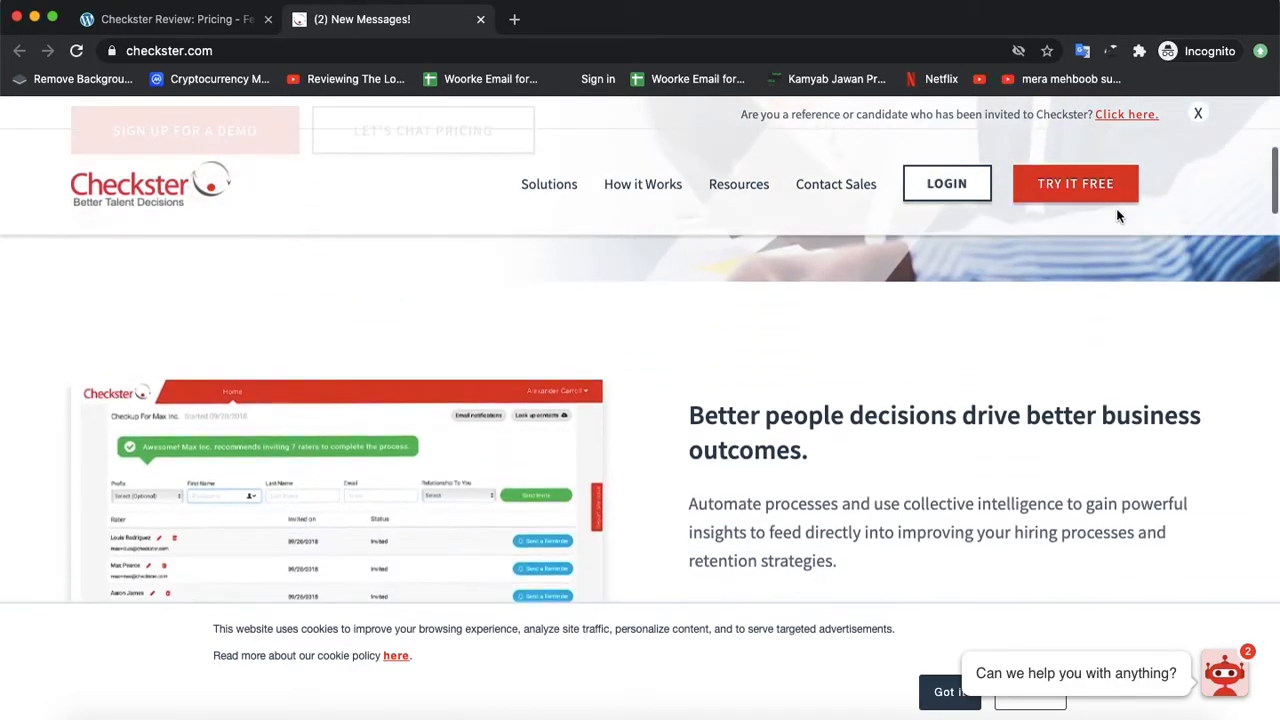
pyautogui.scroll(-3)
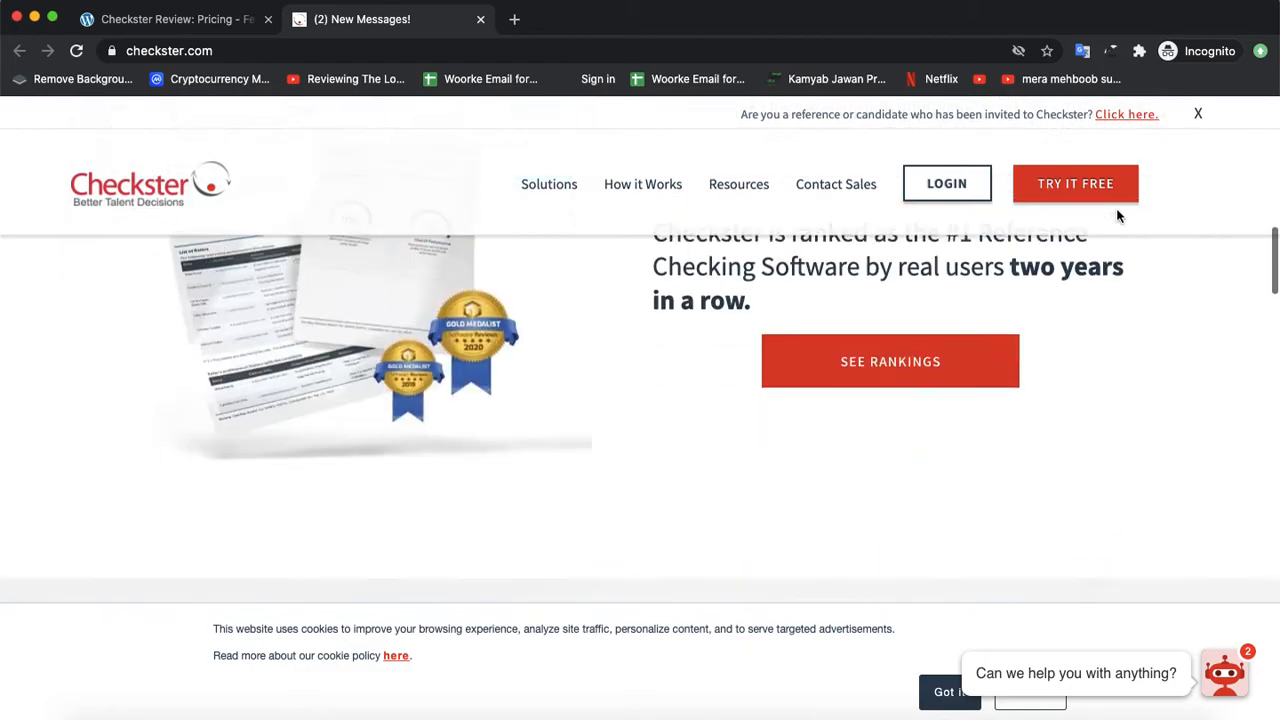
pyautogui.scroll(-3)
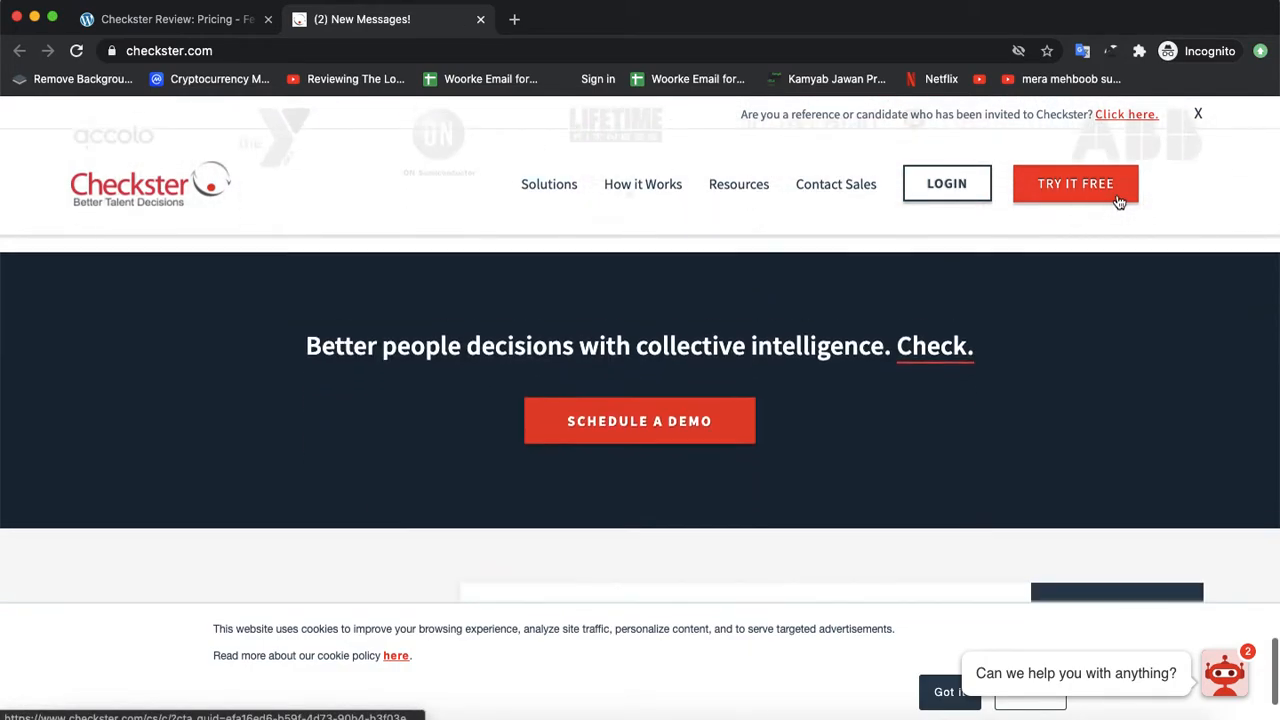
pyautogui.scroll(-3)
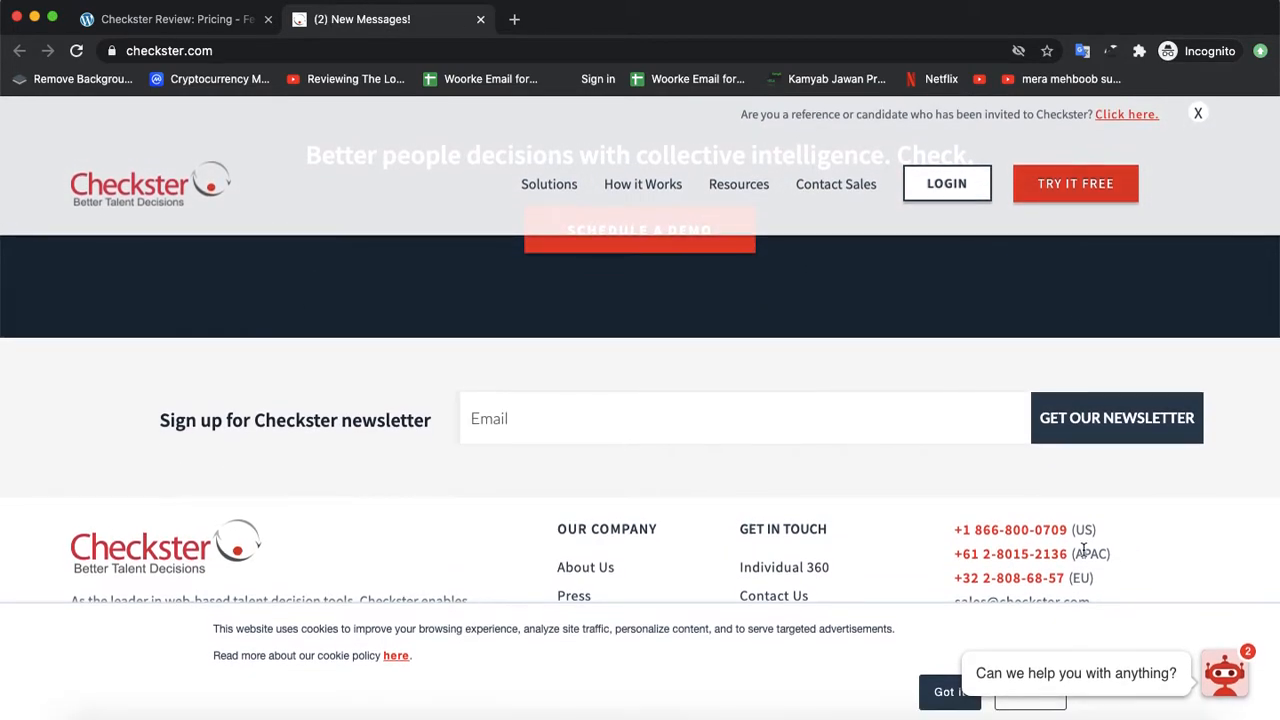
pyautogui.moveTo(628, 490)
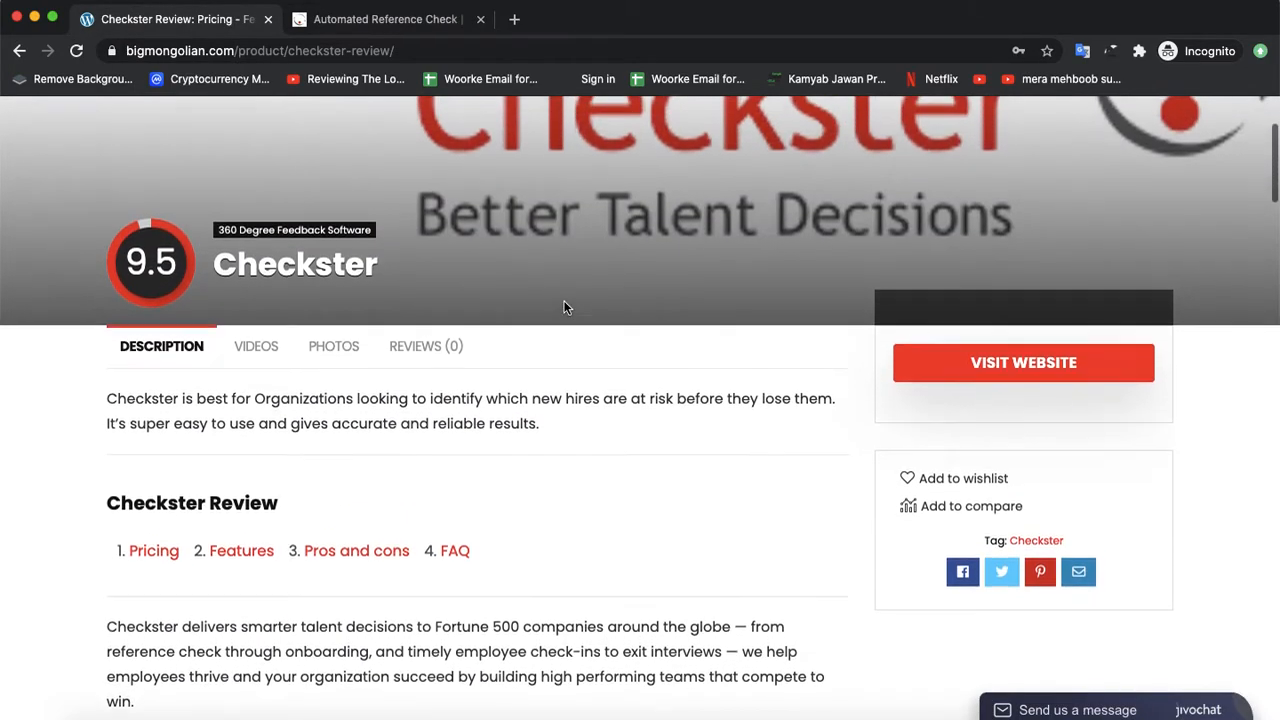
# Step: Scroll the bigMongolian review through Features, pros and cons, and FAQ down to the 9.5 Expert Score ratings
pyautogui.scroll(-3)
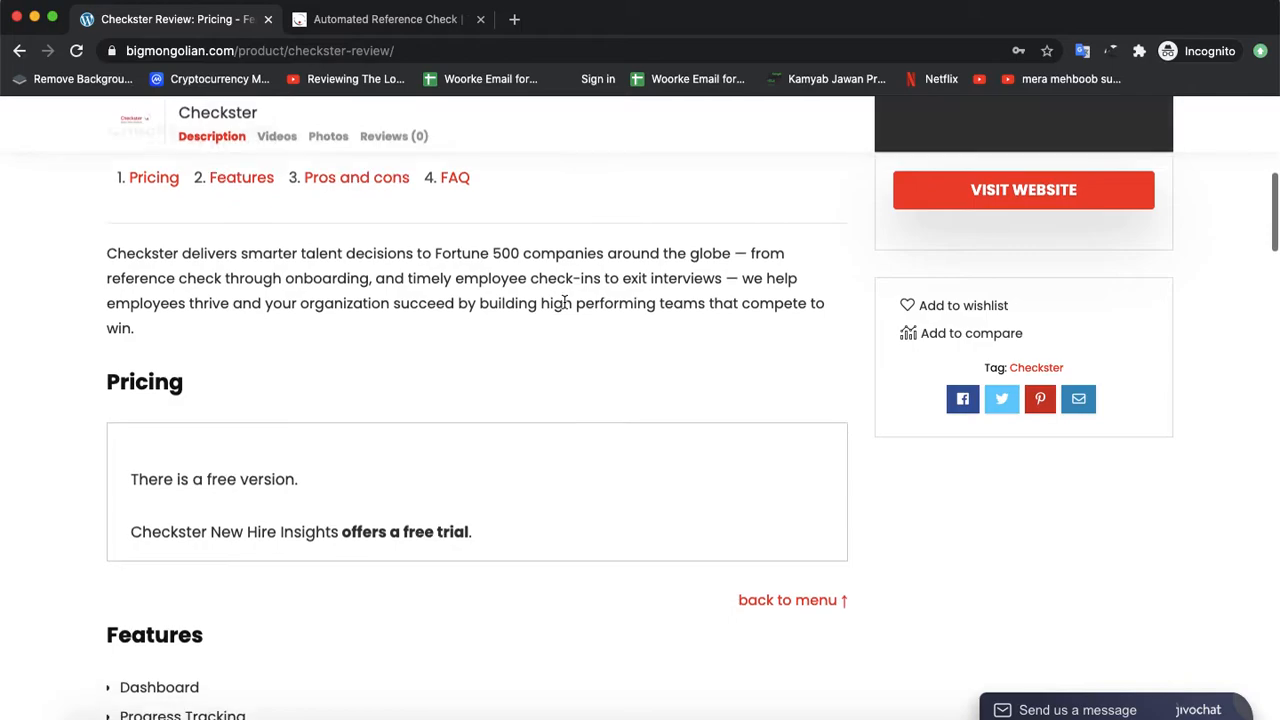
pyautogui.scroll(-3)
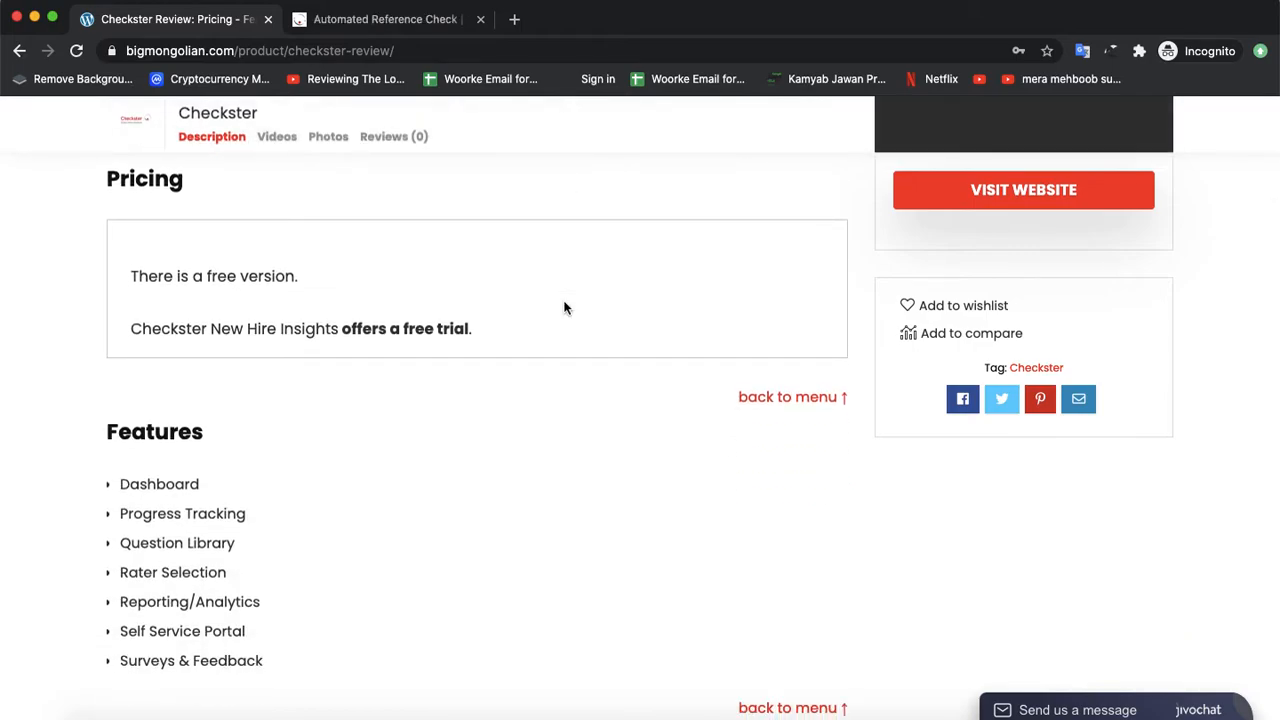
pyautogui.moveTo(890, 344)
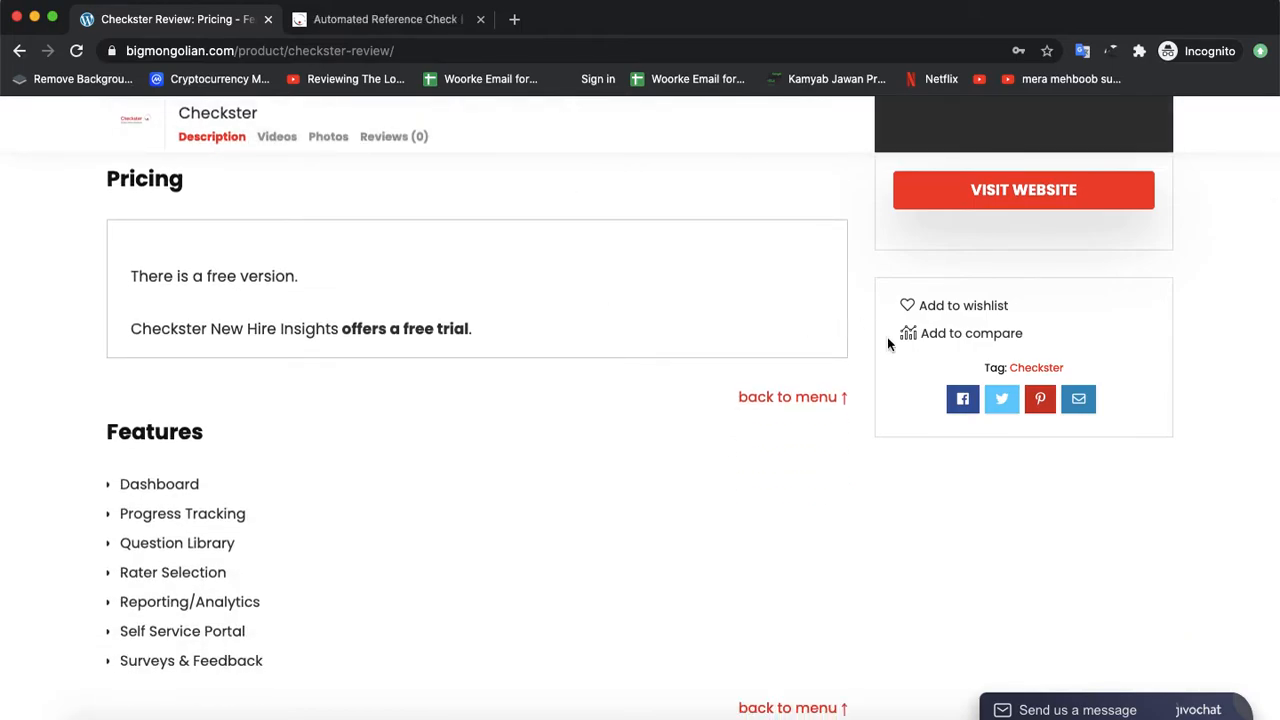
pyautogui.scroll(-3)
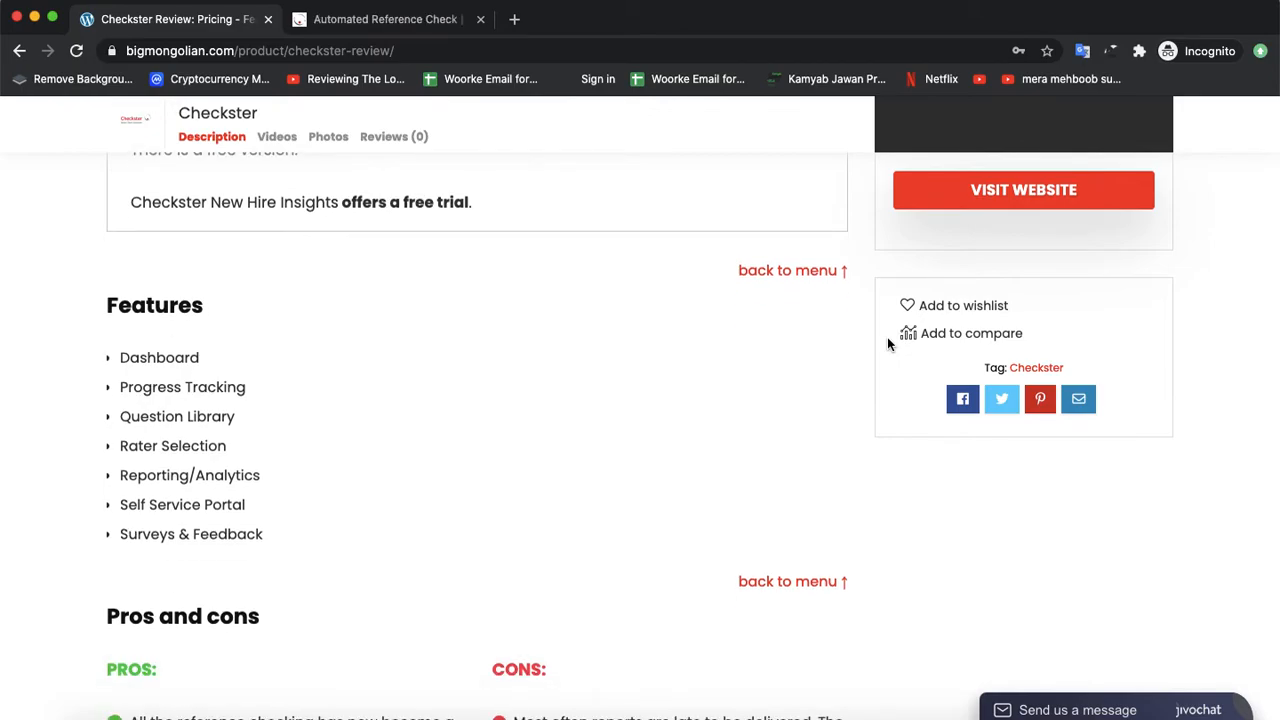
pyautogui.moveTo(718, 306)
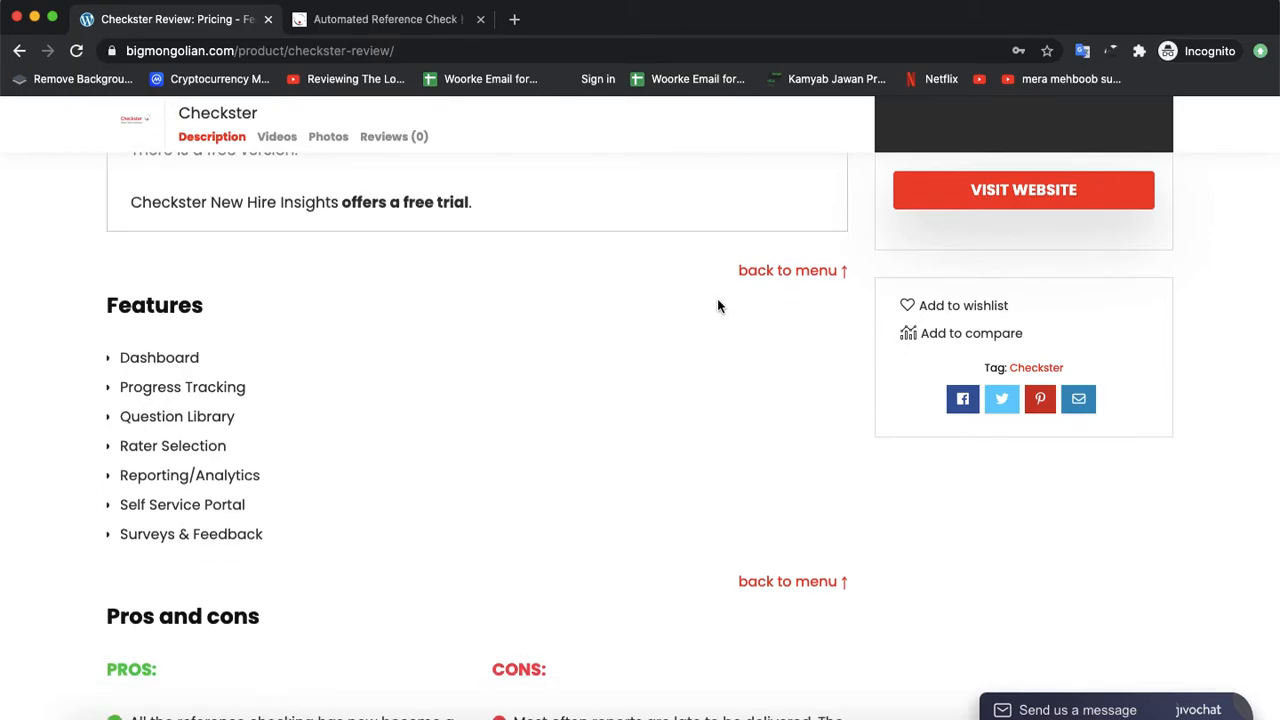
pyautogui.scroll(-3)
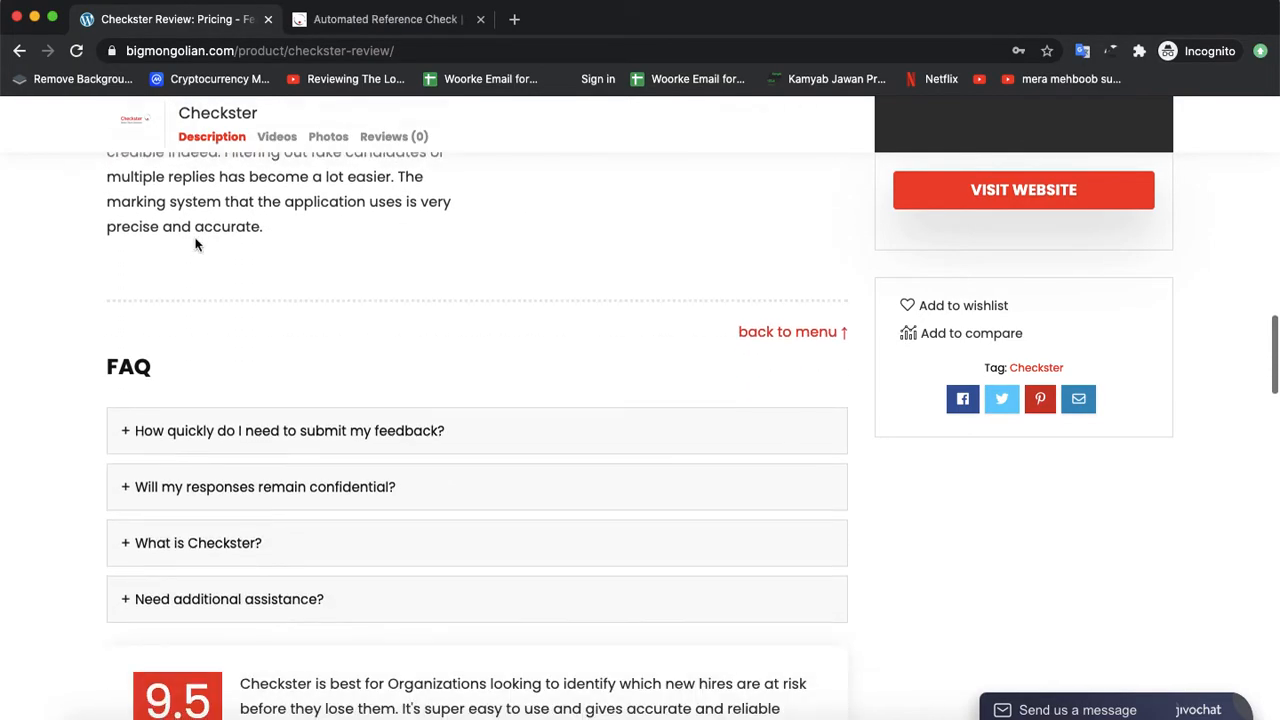
pyautogui.scroll(-3)
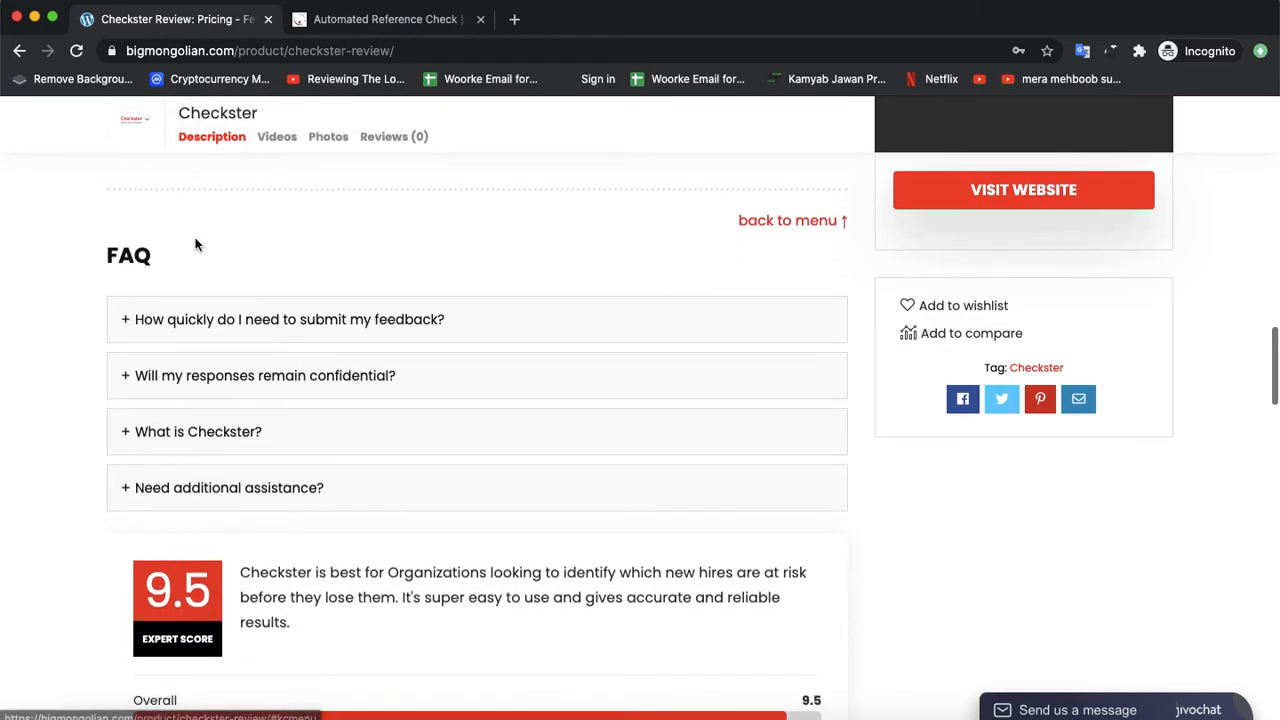
pyautogui.scroll(-3)
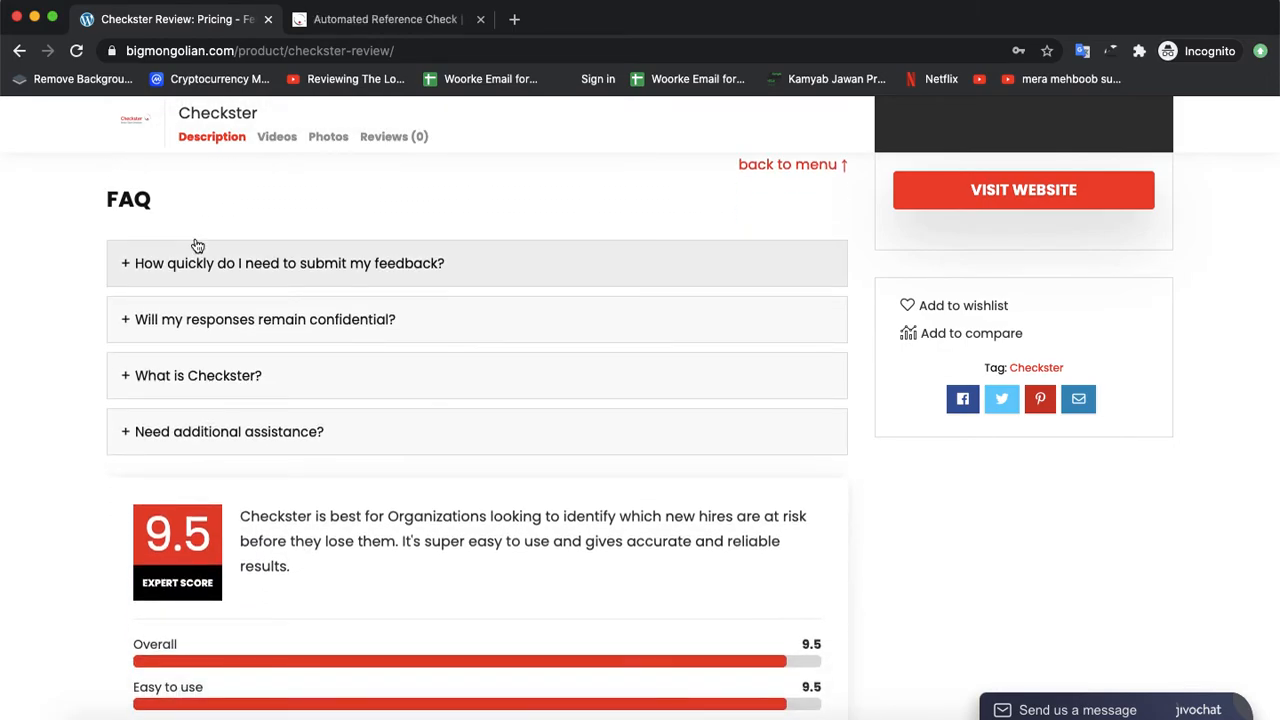
pyautogui.scroll(-3)
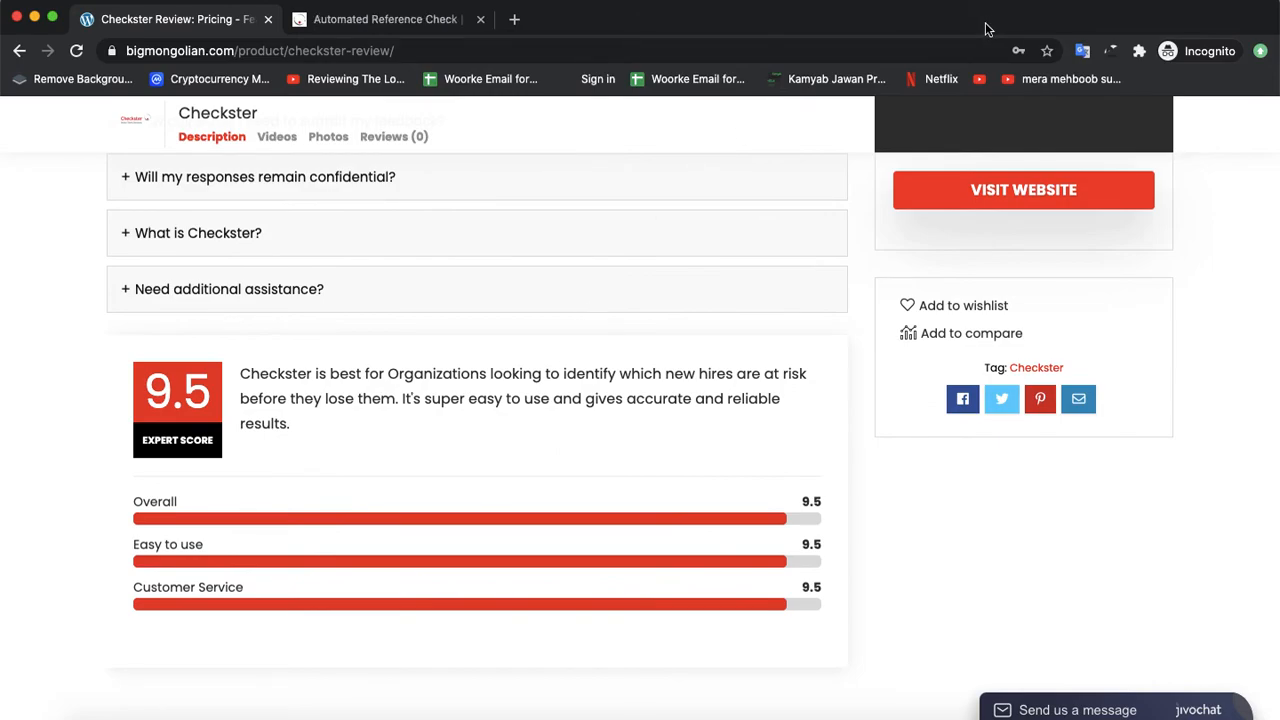